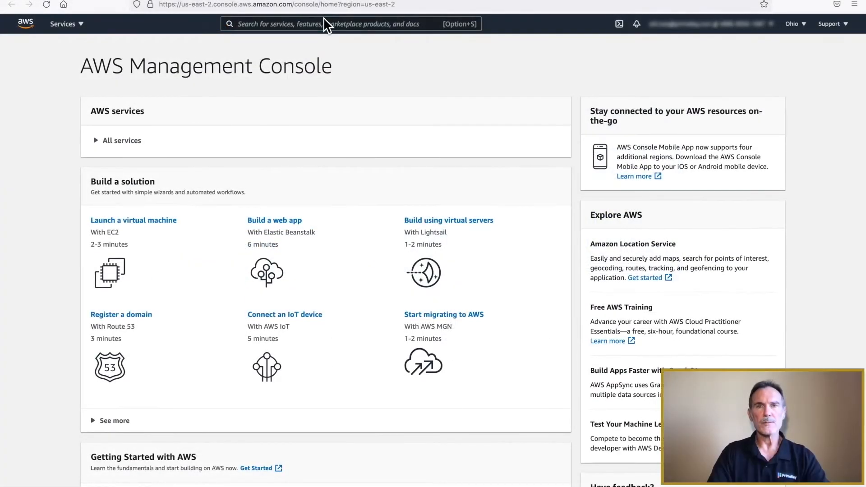
- Search for ec2 in the console and open the EC2 service dashboard
{"action": "type", "text": "ec2"}
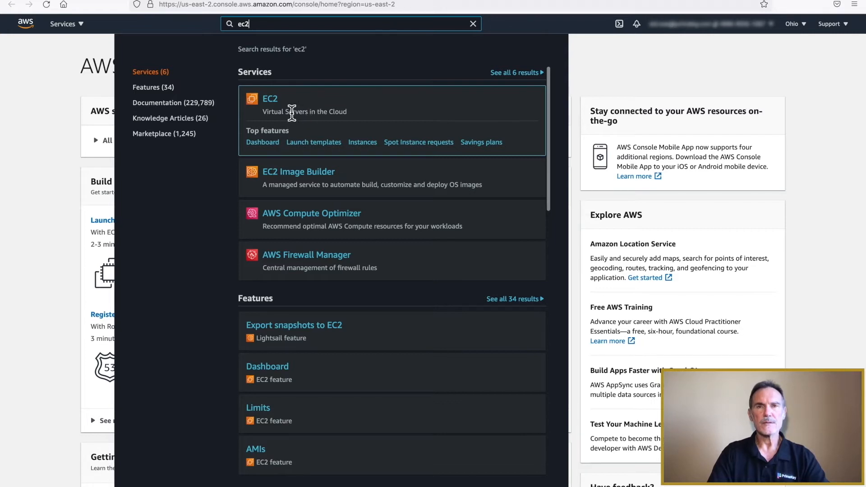
{"action": "left_click", "coordinate": [271, 98]}
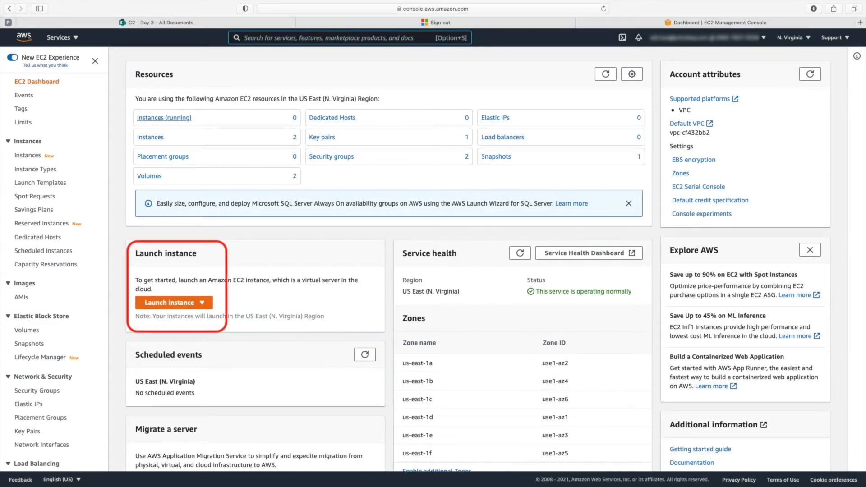
- Launch a new instance with the Amazon Linux 2 AMI and t2.micro type, reaching instance details
{"action": "left_click", "coordinate": [170, 302]}
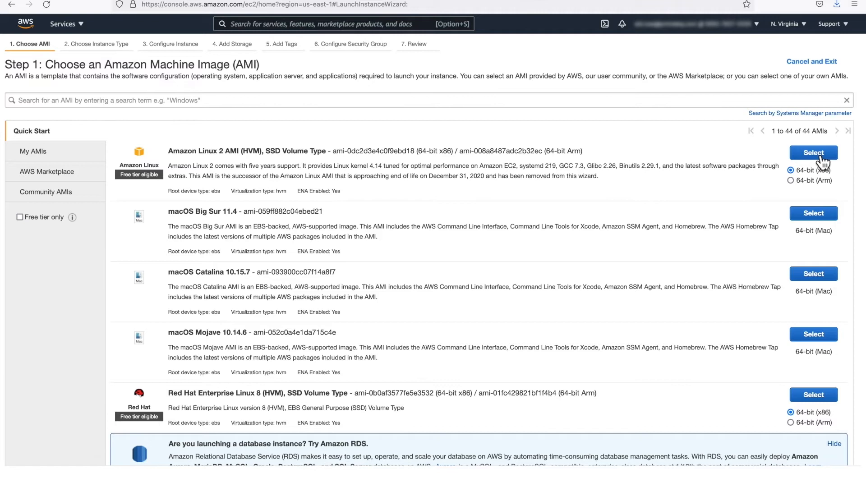
{"action": "left_click", "coordinate": [812, 152]}
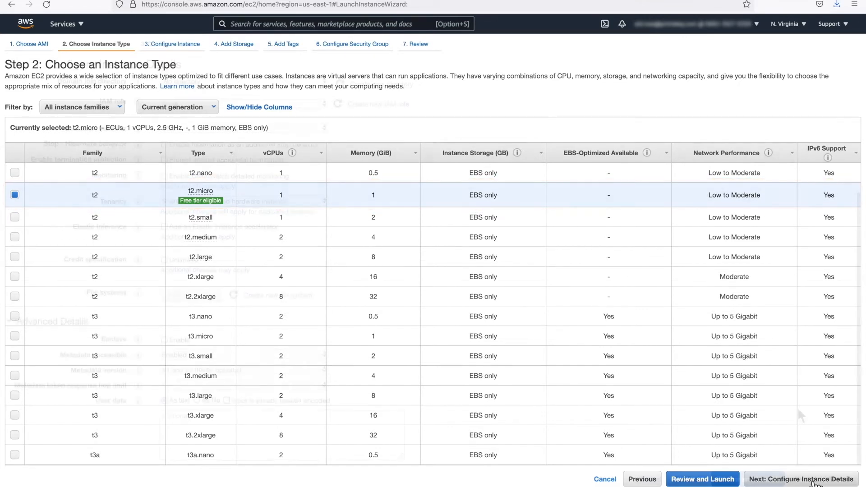
{"action": "left_click", "coordinate": [801, 479]}
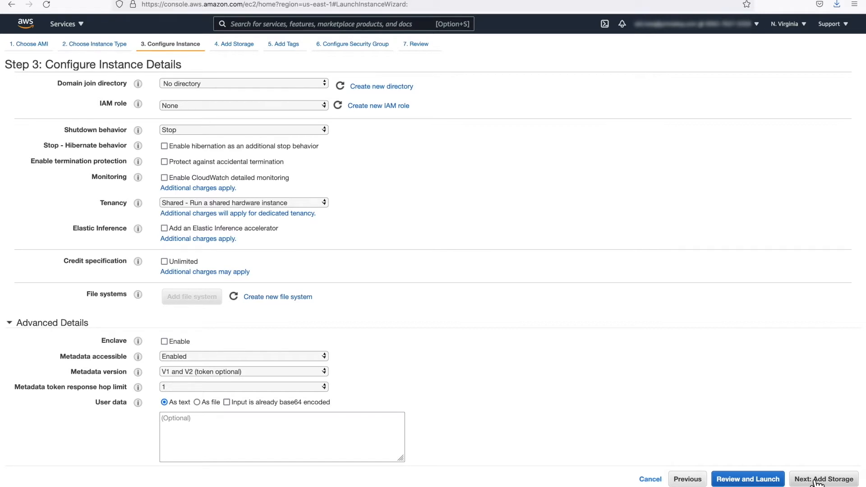
- Accept default instance details, storage and tags, advancing to the security group step
{"action": "left_click", "coordinate": [824, 479]}
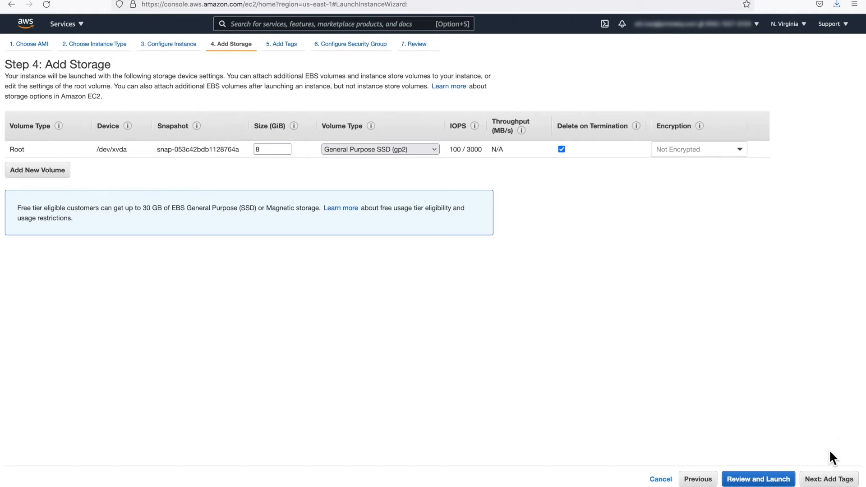
{"action": "mouse_move", "coordinate": [829, 479]}
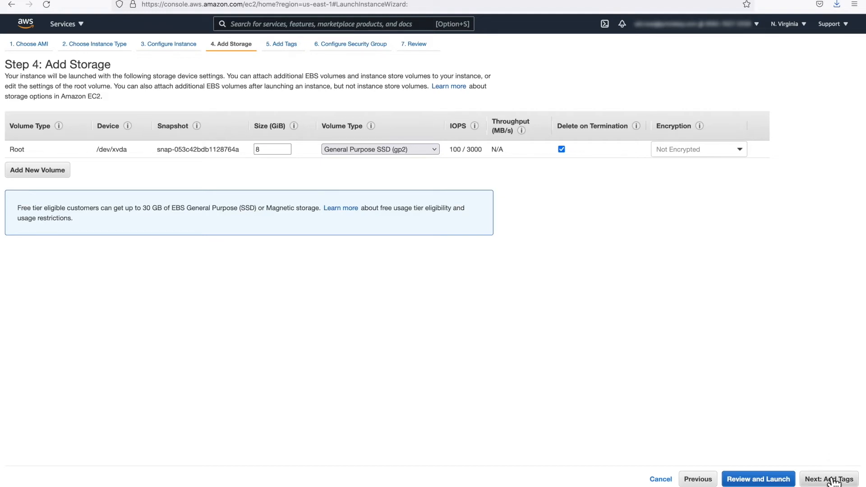
{"action": "left_click", "coordinate": [829, 479]}
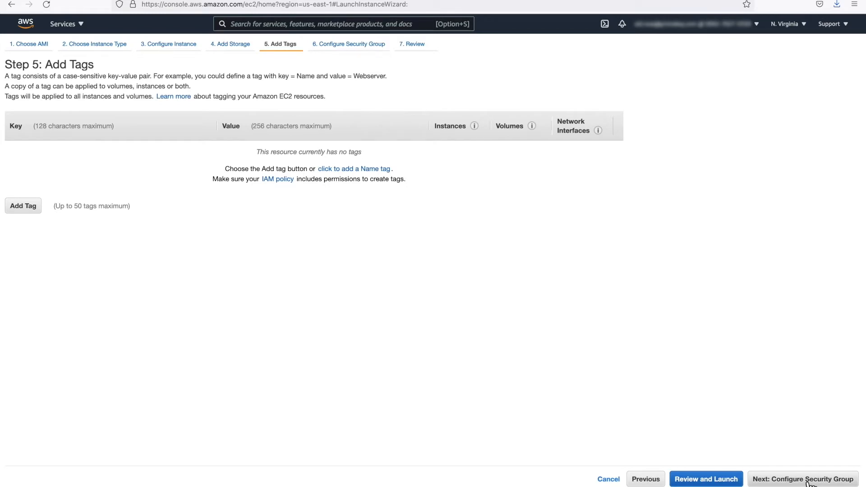
{"action": "left_click", "coordinate": [802, 479]}
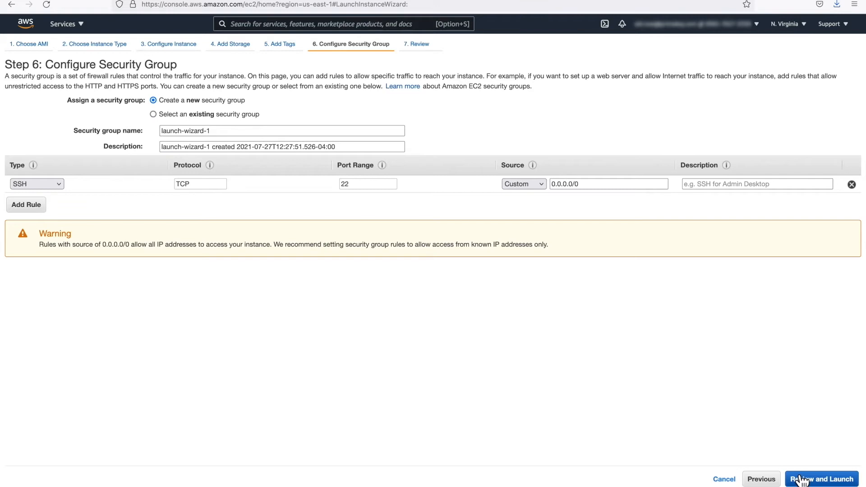
{"action": "mouse_move", "coordinate": [165, 119]}
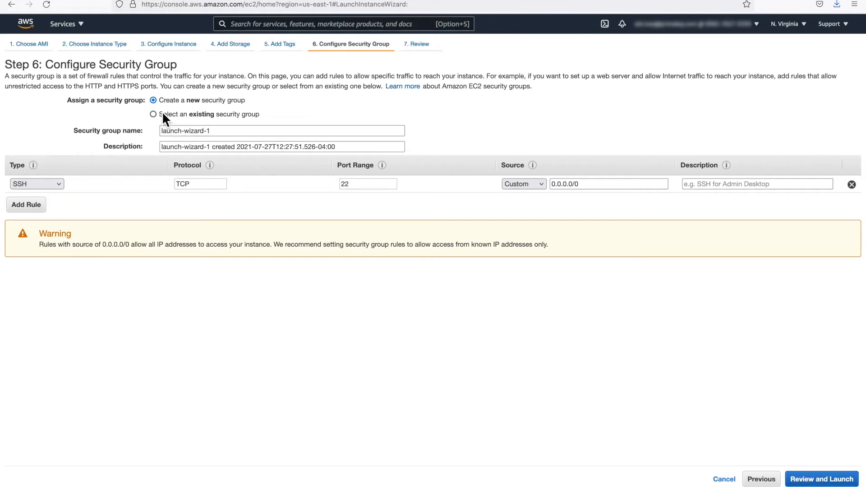
- Select the existing PrimeKey Tech Days Security Group and proceed to Review and Launch
{"action": "left_click", "coordinate": [153, 114]}
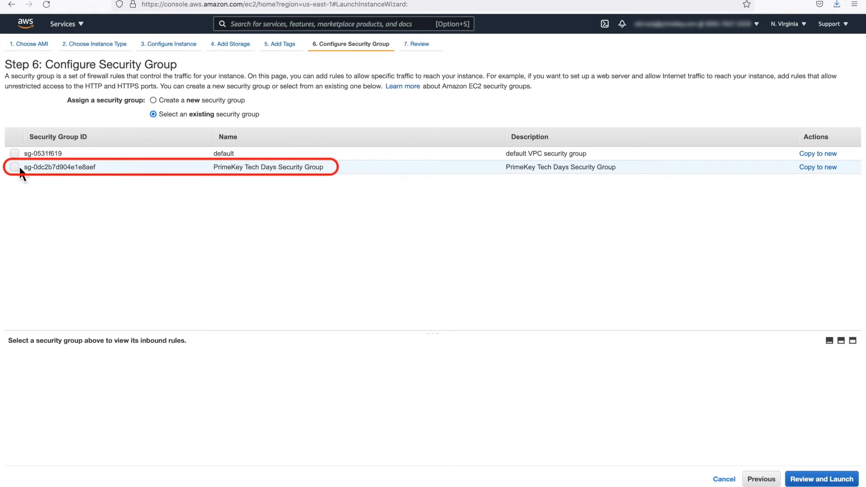
{"action": "left_click", "coordinate": [13, 167]}
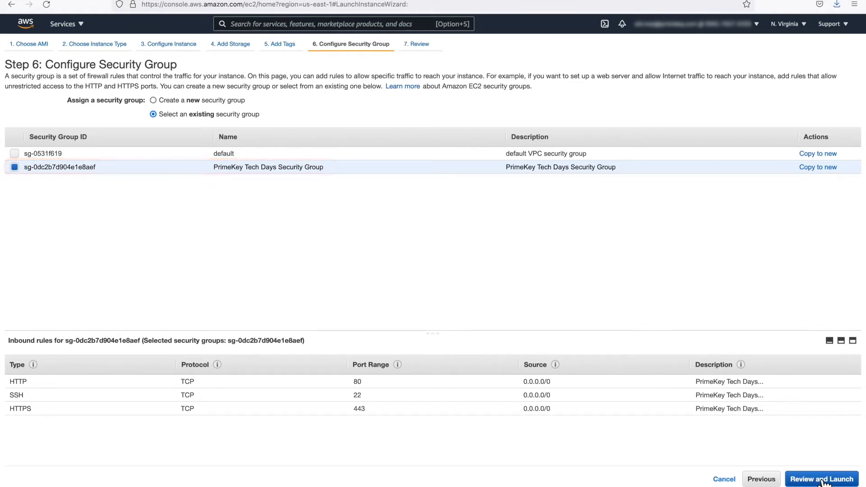
{"action": "left_click", "coordinate": [822, 479]}
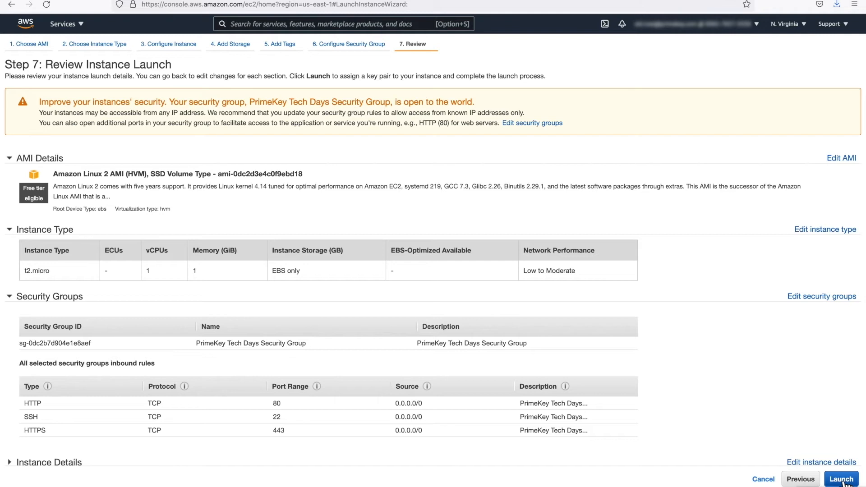
- Launch the instance with the existing PrimeKey Tech Days SSH Key pair, acknowledging the key file
{"action": "left_click", "coordinate": [840, 480]}
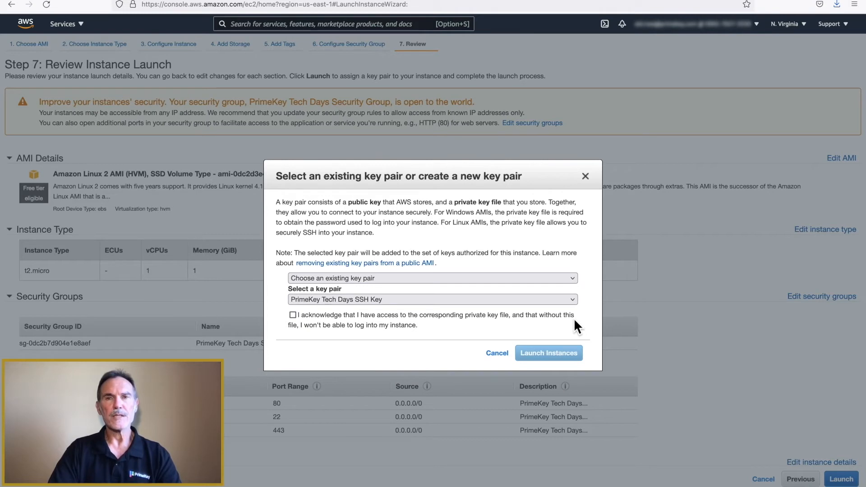
{"action": "left_click", "coordinate": [431, 278]}
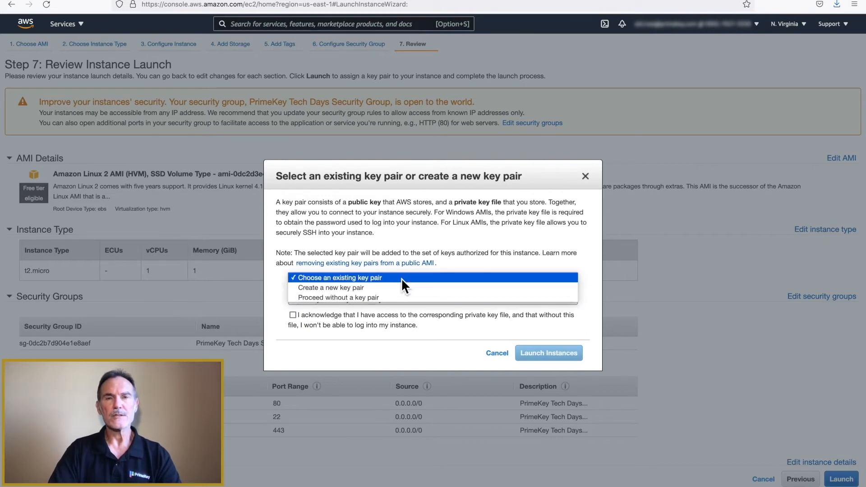
{"action": "left_click", "coordinate": [340, 277]}
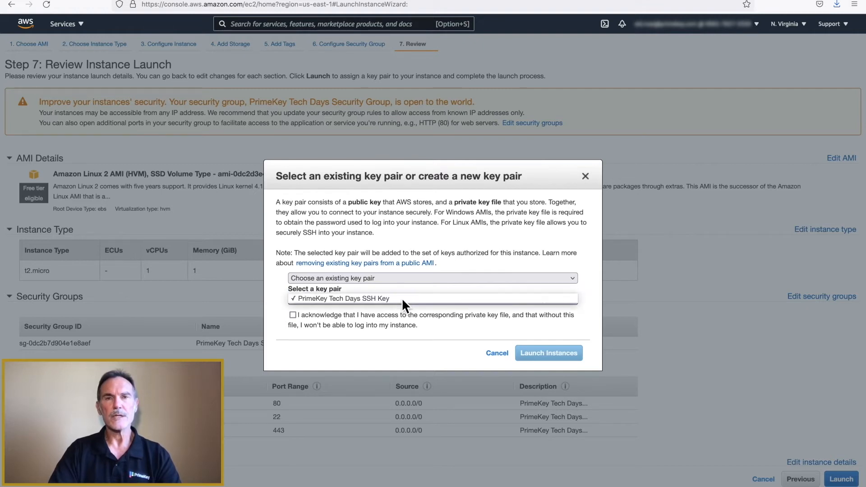
{"action": "left_click", "coordinate": [341, 298]}
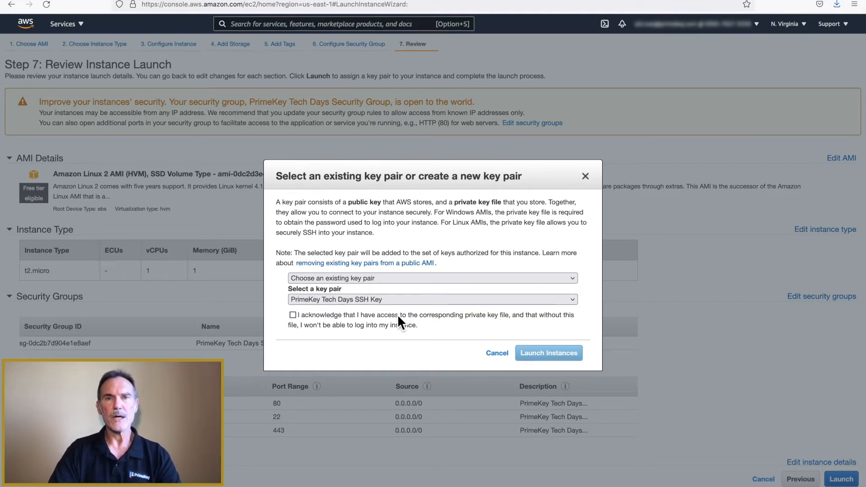
{"action": "left_click", "coordinate": [292, 315]}
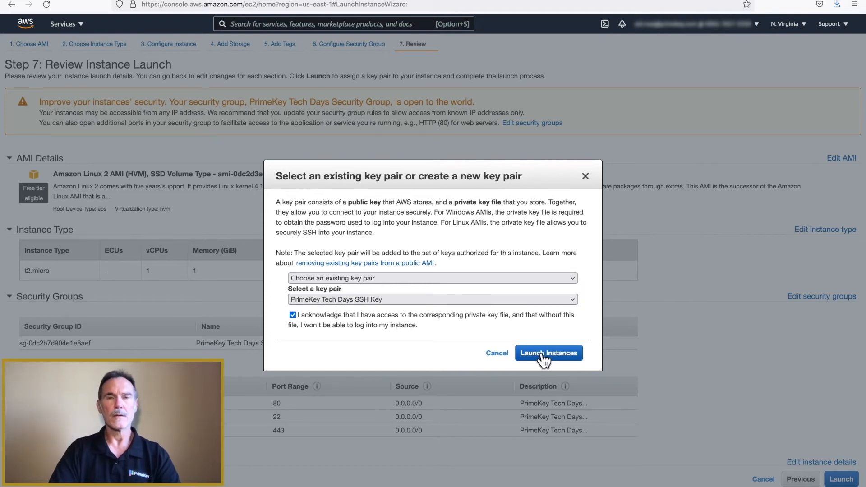
{"action": "left_click", "coordinate": [548, 353]}
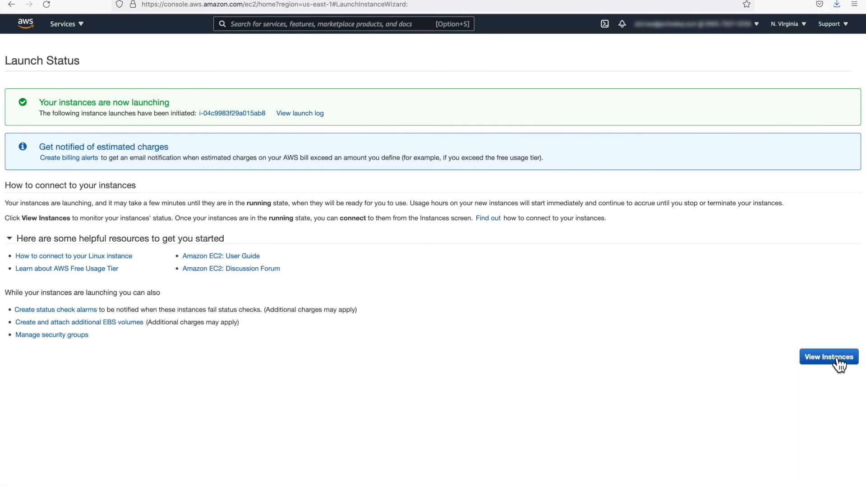
- Name the new instance sid-ansible in the instances list and save it
{"action": "left_click", "coordinate": [828, 356]}
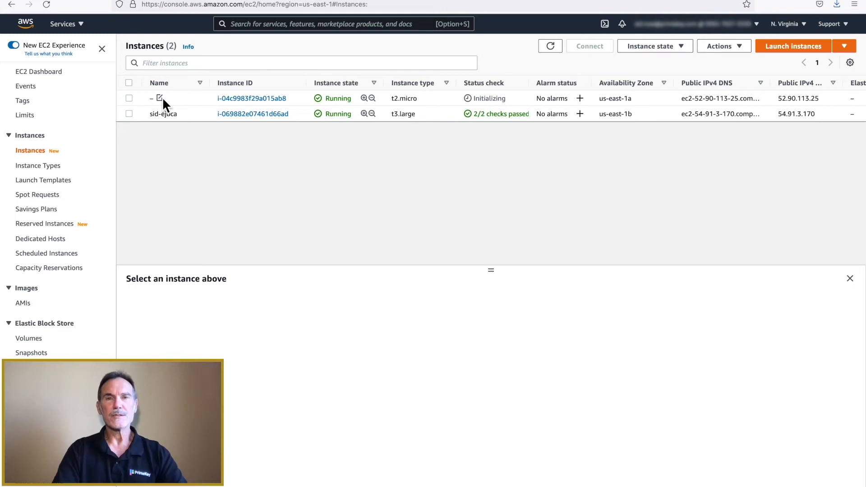
{"action": "left_click", "coordinate": [159, 97]}
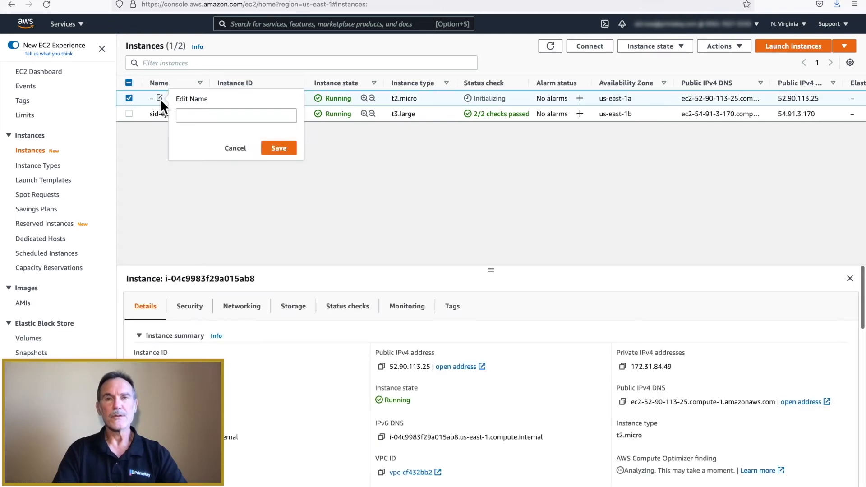
{"action": "left_click", "coordinate": [236, 115]}
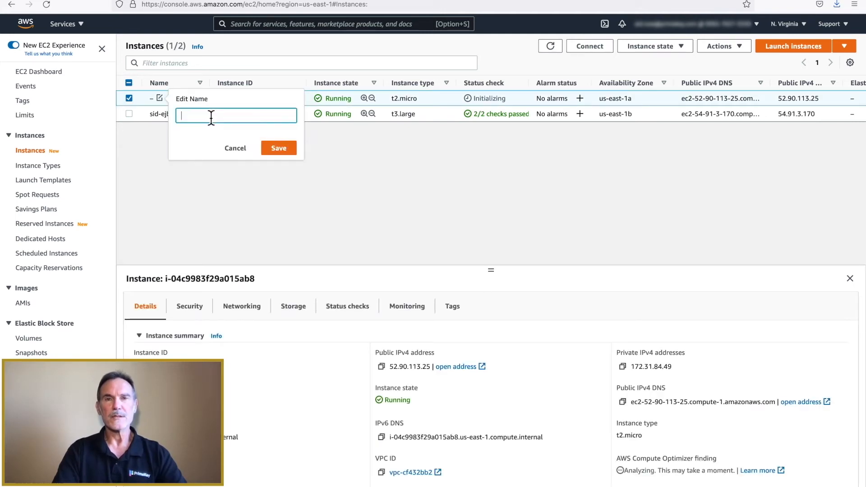
{"action": "type", "text": "sid-ansib"}
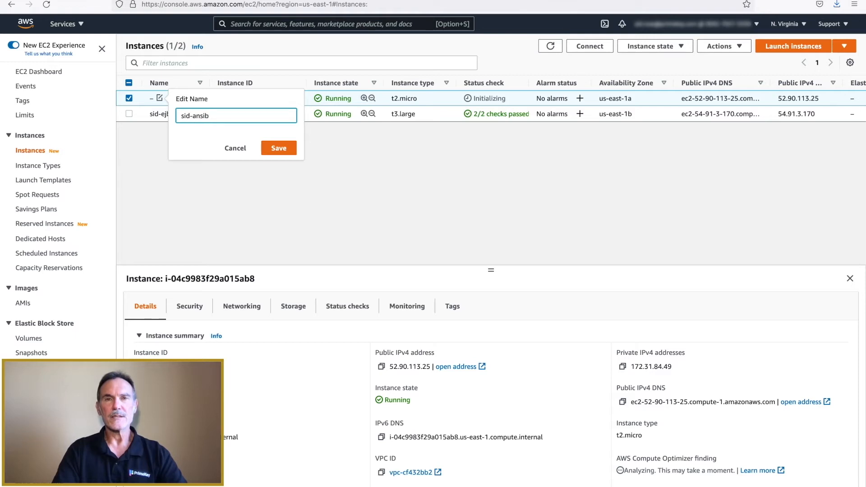
{"action": "left_click", "coordinate": [278, 148]}
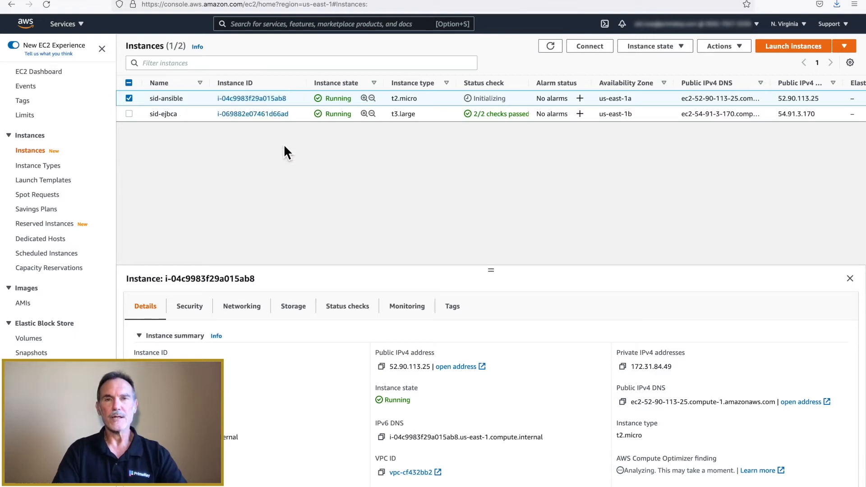
{"action": "mouse_move", "coordinate": [282, 205]}
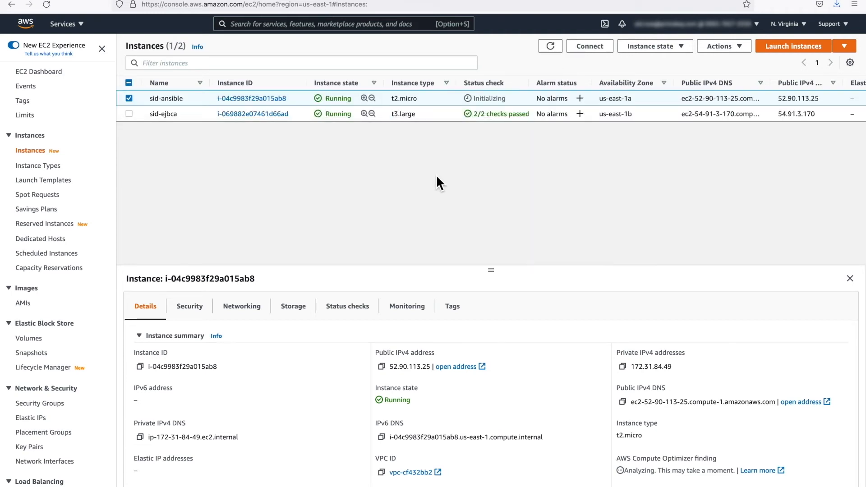
{"action": "left_click", "coordinate": [549, 46]}
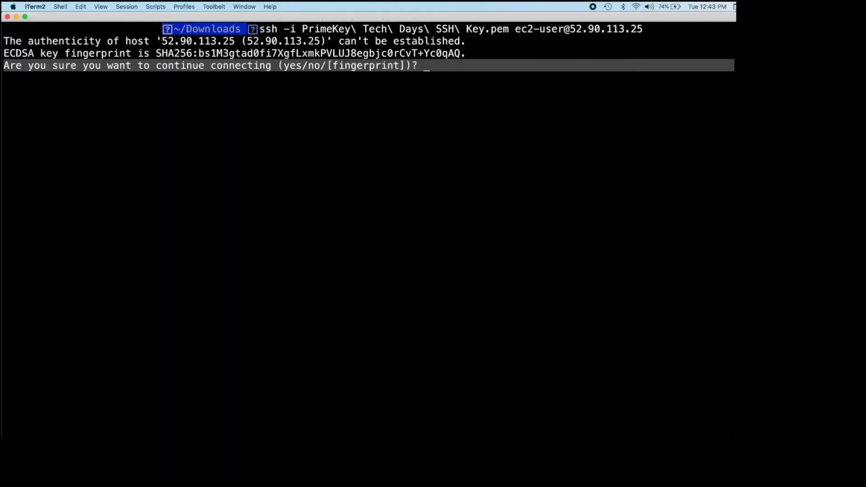
- Answer yes to the SSH fingerprint and begin typing sudo amazon-linux-extras install
{"action": "type", "text": "yes"}
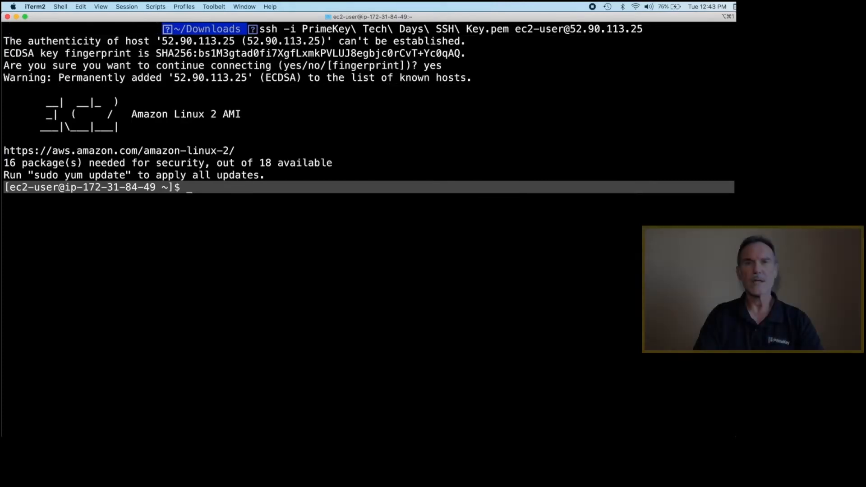
{"action": "type", "text": "sudo"}
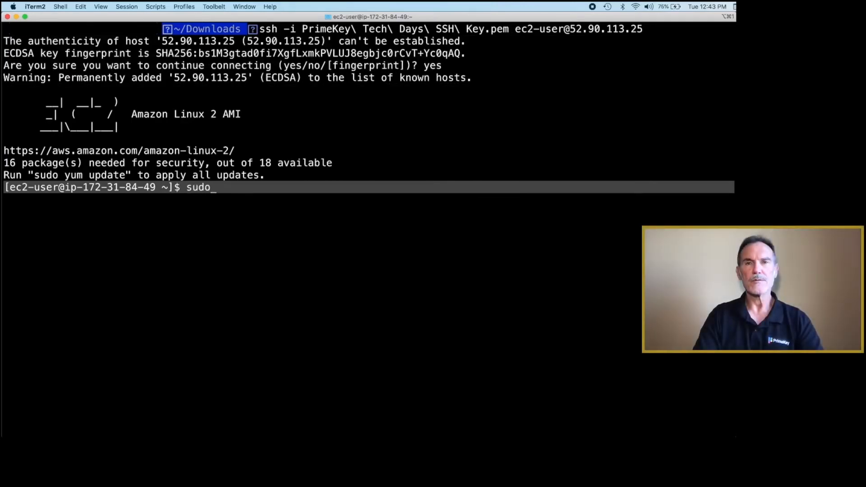
{"action": "type", "text": "amazon-"}
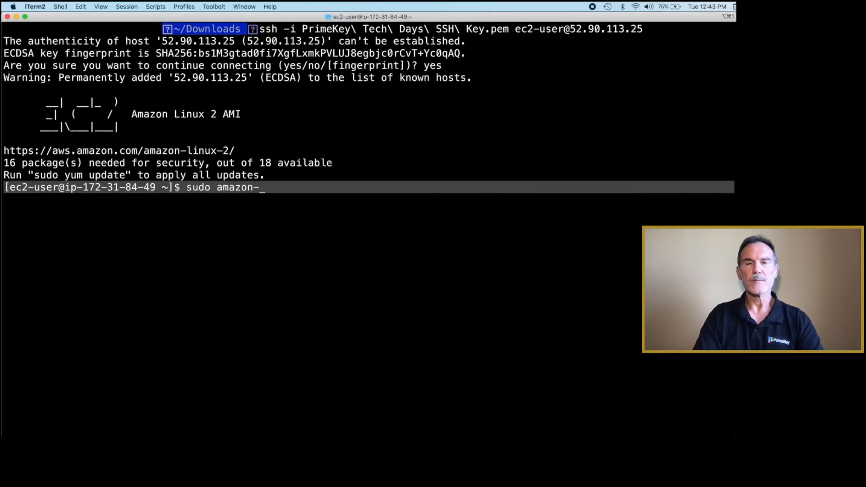
{"action": "type", "text": "linux-"}
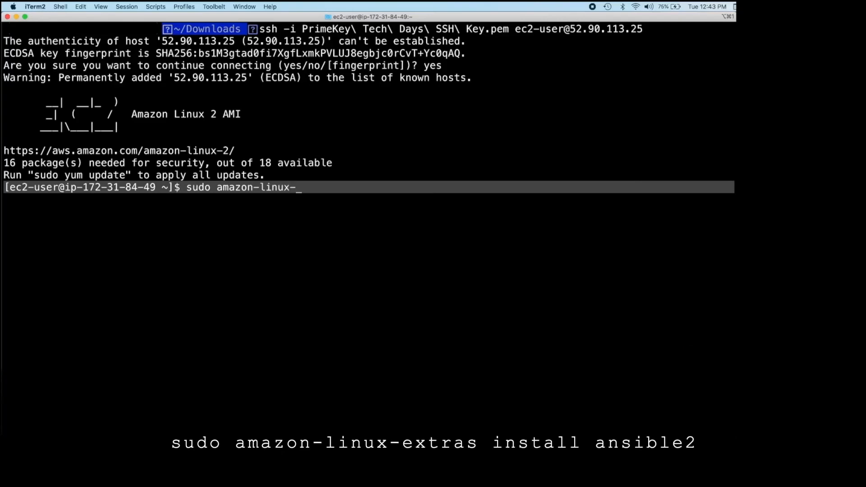
{"action": "type", "text": "extras ins"}
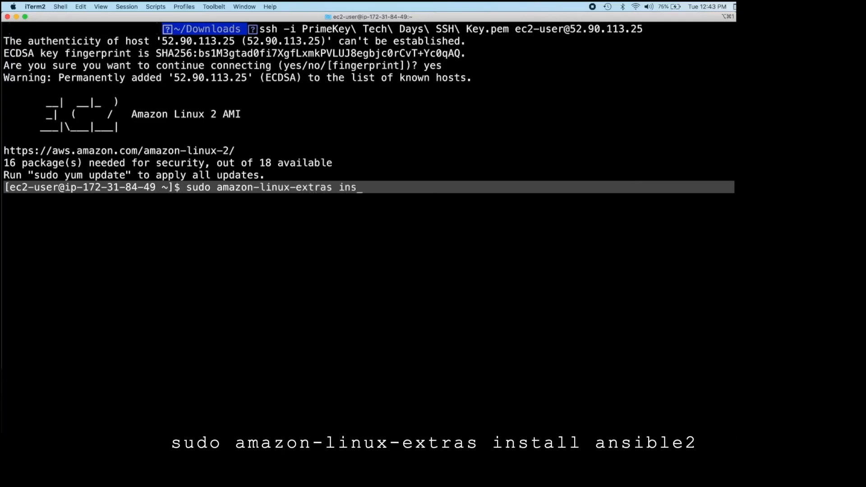
- Install ansible2 via amazon-linux-extras, confirming with y, then install git with yum
{"action": "type", "text": "tall ansible"}
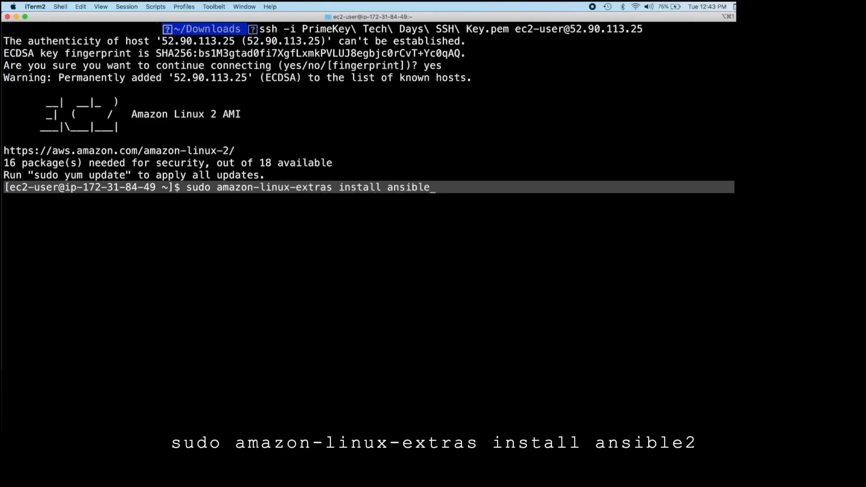
{"action": "type", "text": "2"}
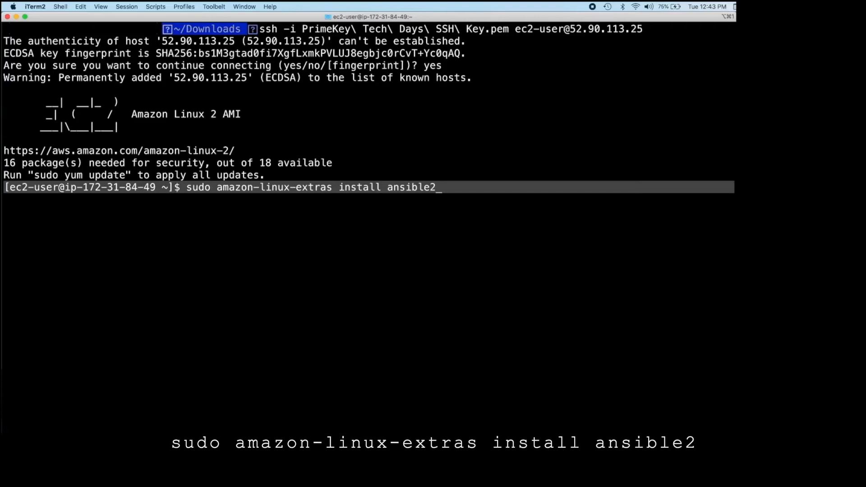
{"action": "key", "text": "Return"}
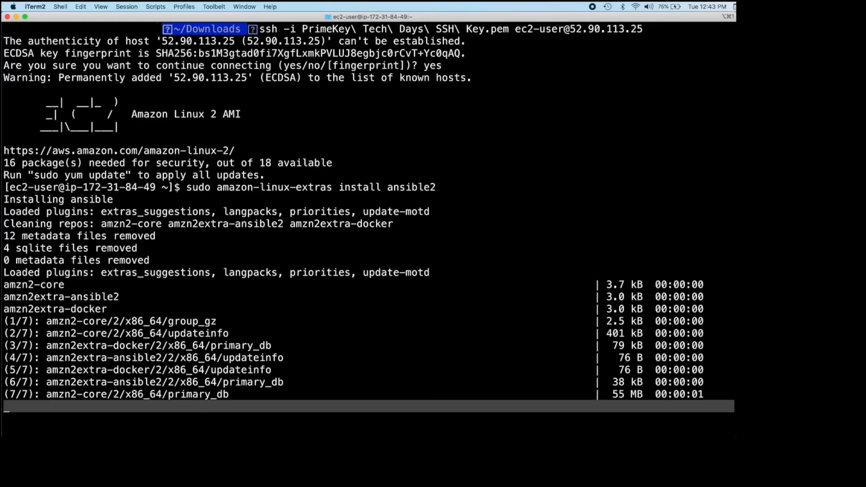
{"action": "type", "text": "yum install -y git"}
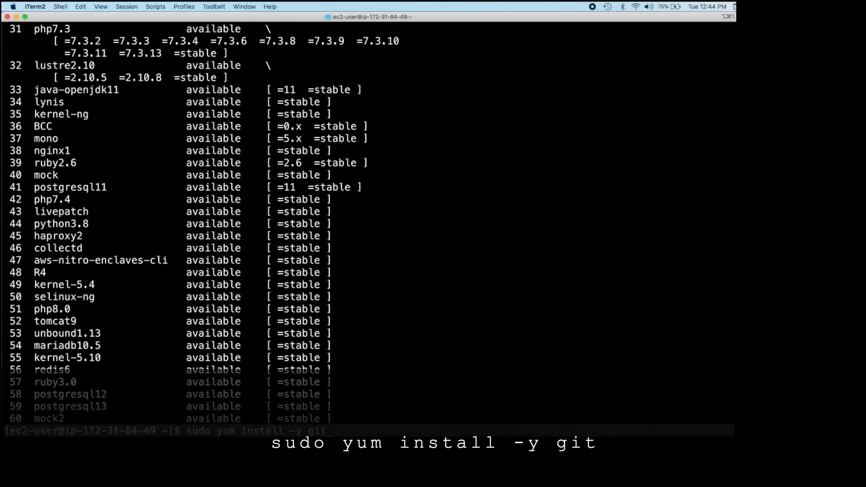
{"action": "key", "text": "Return"}
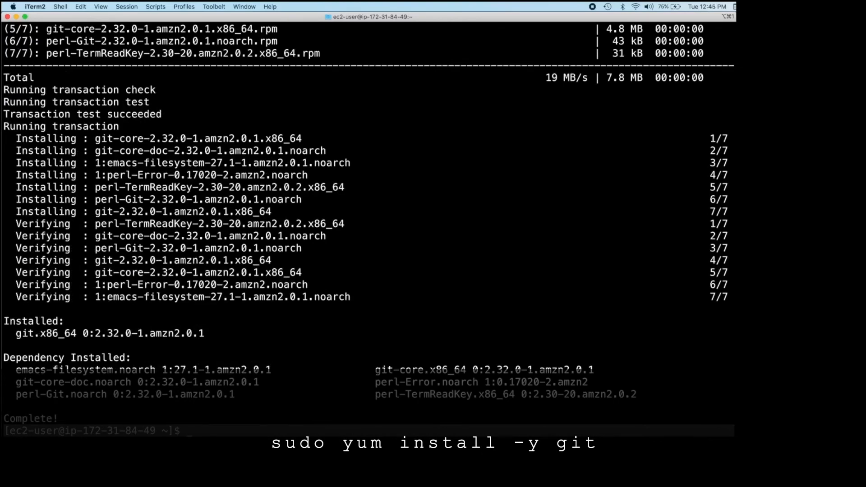
- Create the private key file ~/.ssh/id_rsa in vim and paste the key
{"action": "type", "text": "vim"}
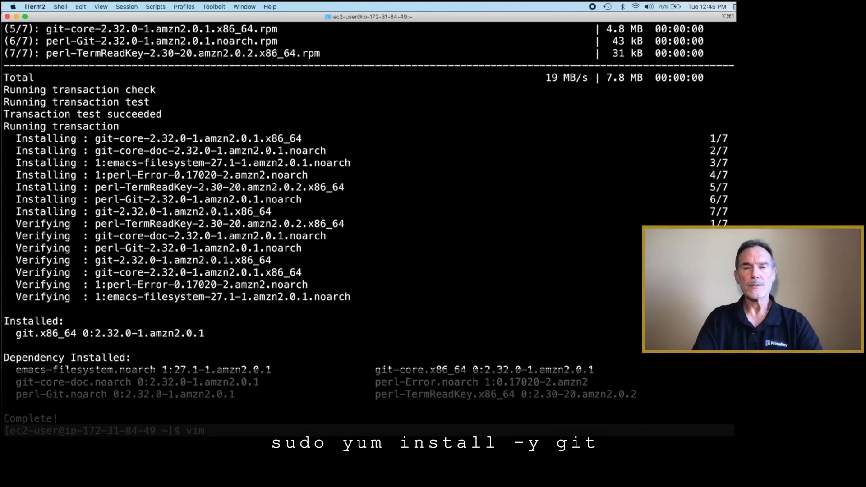
{"action": "type", "text": "~/"}
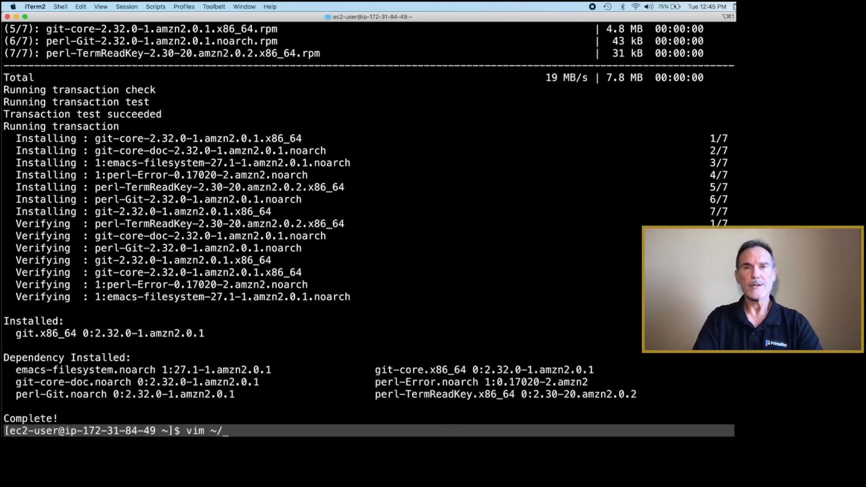
{"action": "type", "text": "."}
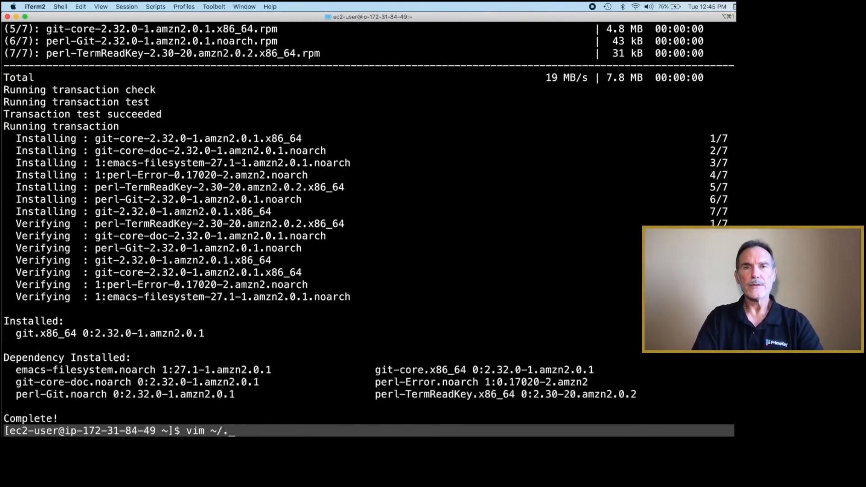
{"action": "type", "text": "ssh/i"}
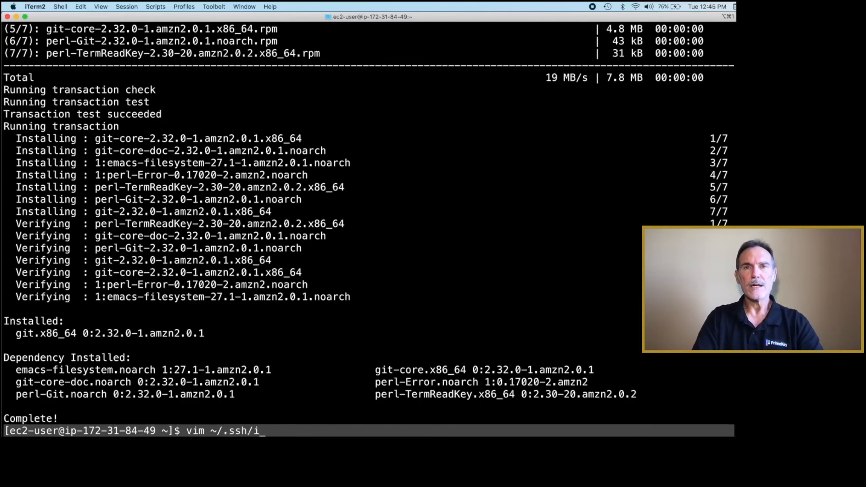
{"action": "type", "text": "d_rsa"}
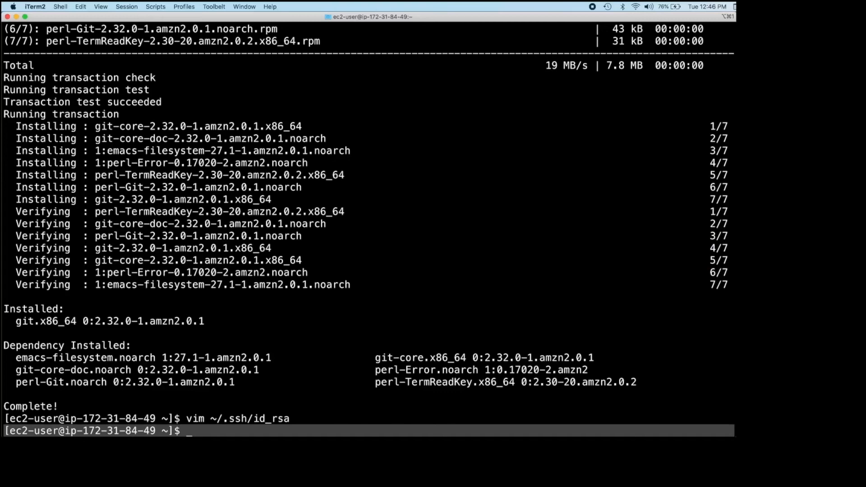
- Restrict ~/.ssh/id_rsa to owner-only access with chmod 600
{"action": "type", "text": "chmod"}
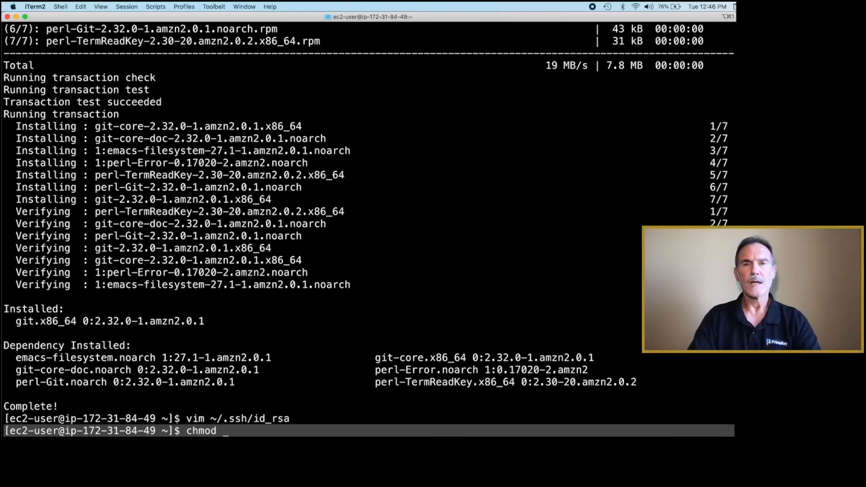
{"action": "type", "text": "600"}
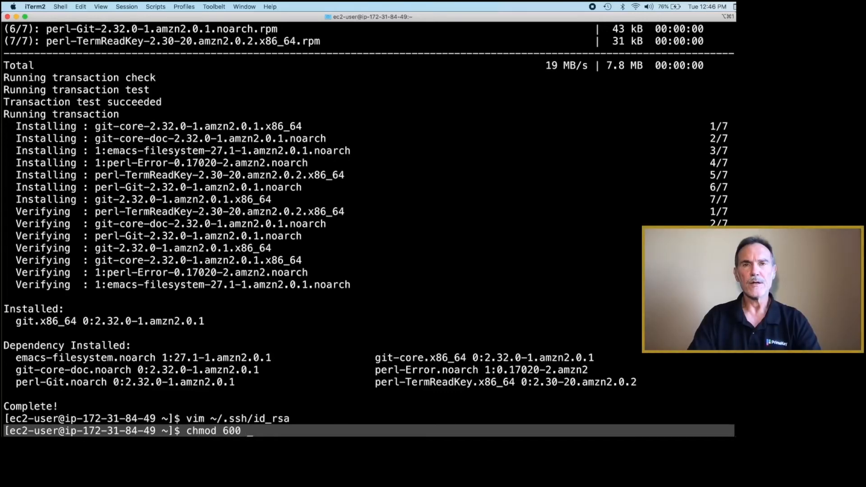
{"action": "type", "text": "~/"}
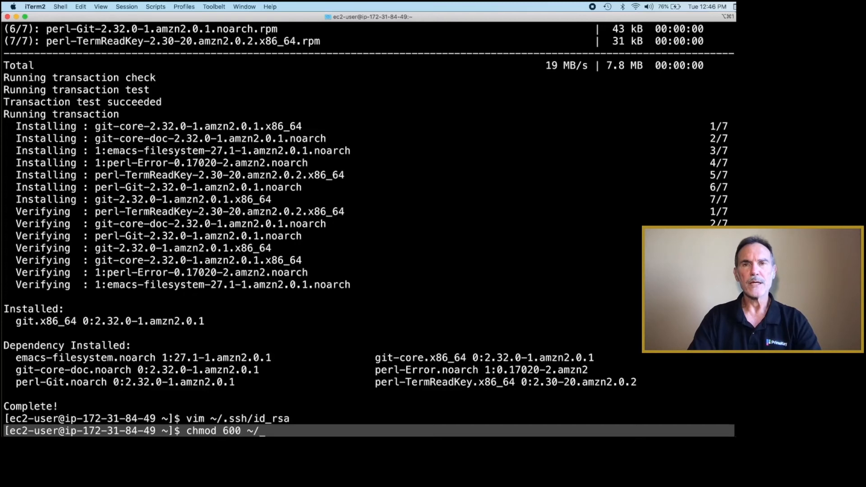
{"action": "type", "text": "."}
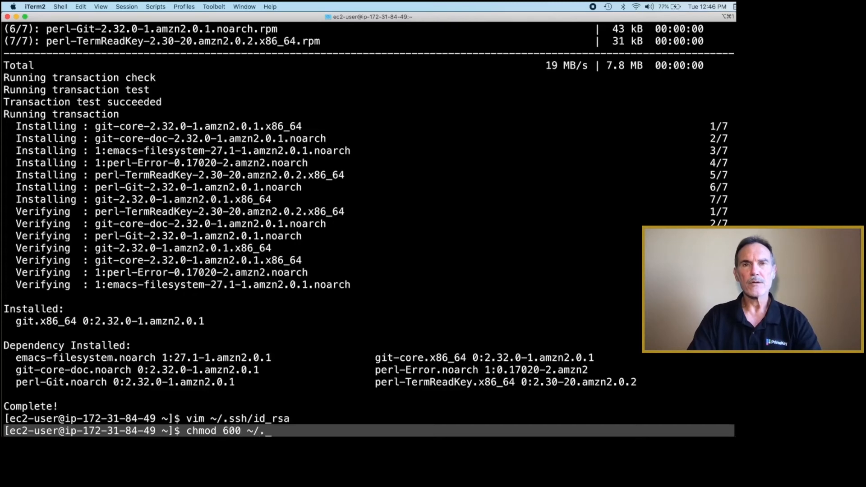
{"action": "type", "text": "ssh/u"}
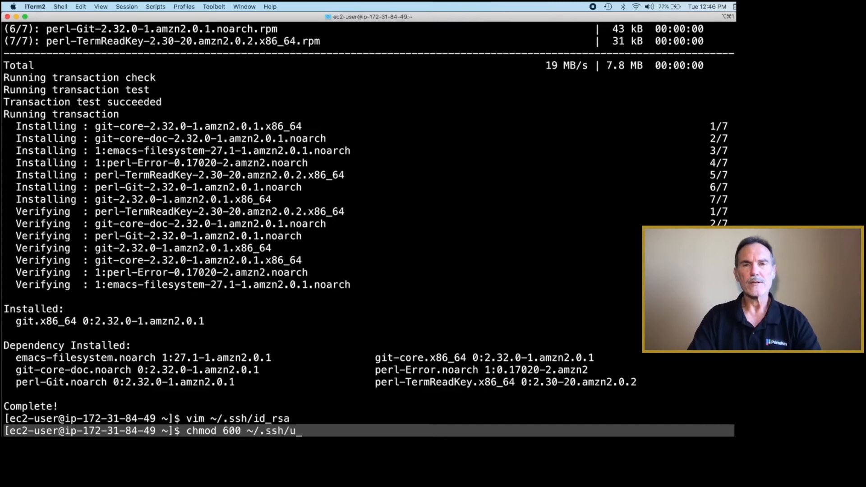
{"action": "type", "text": "id"}
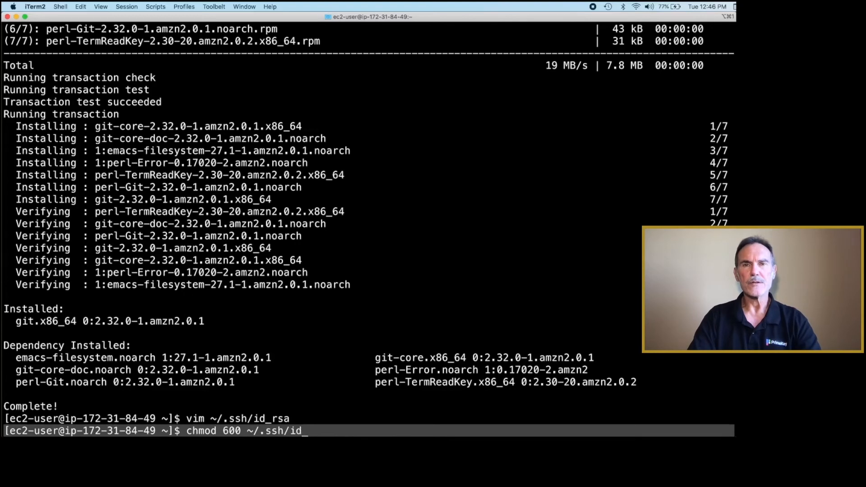
{"action": "type", "text": "rsa"}
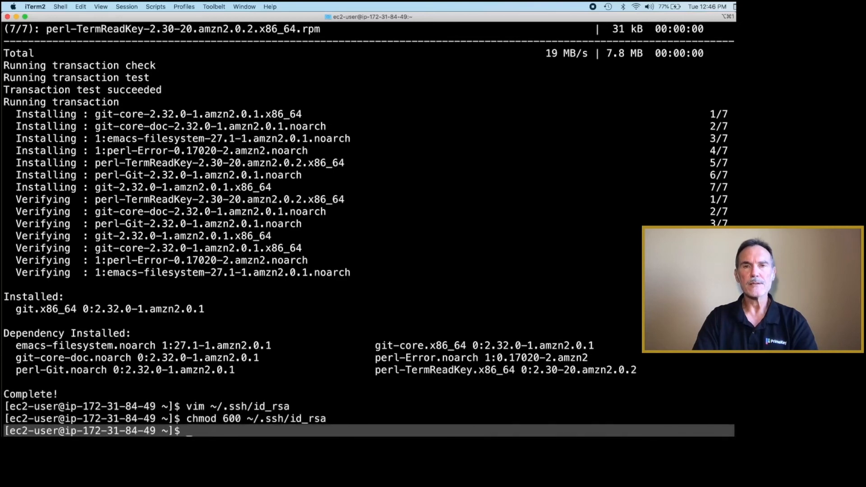
- SSH to the EJBCA server 172.31.24.248, accept its fingerprint, verify it, then exit back
{"action": "type", "text": "ssh 172.31.24.248"}
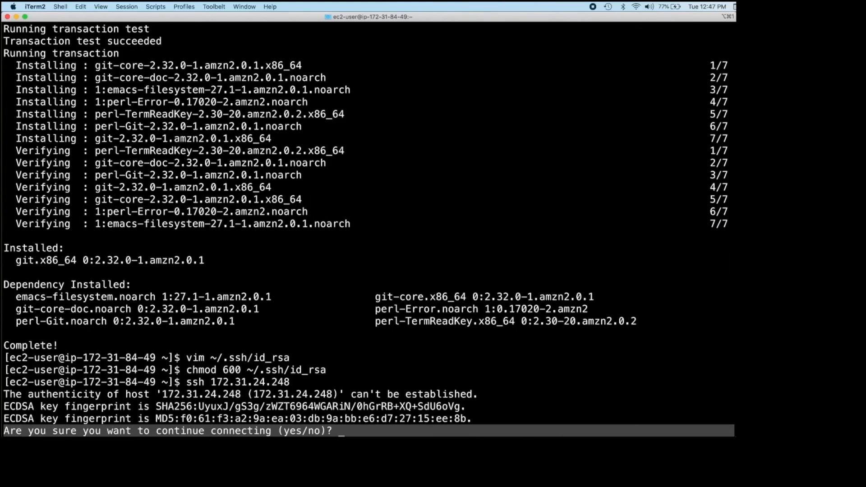
{"action": "type", "text": "yes"}
{"action": "type", "text": "ex"}
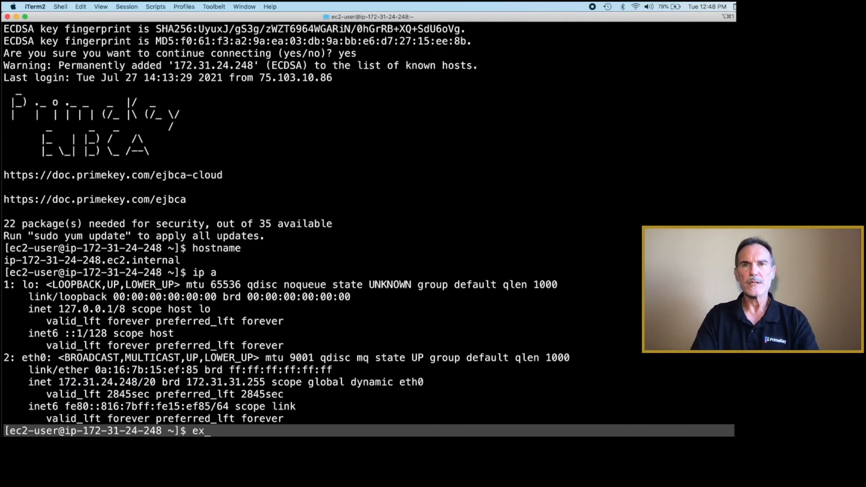
{"action": "type", "text": "it"}
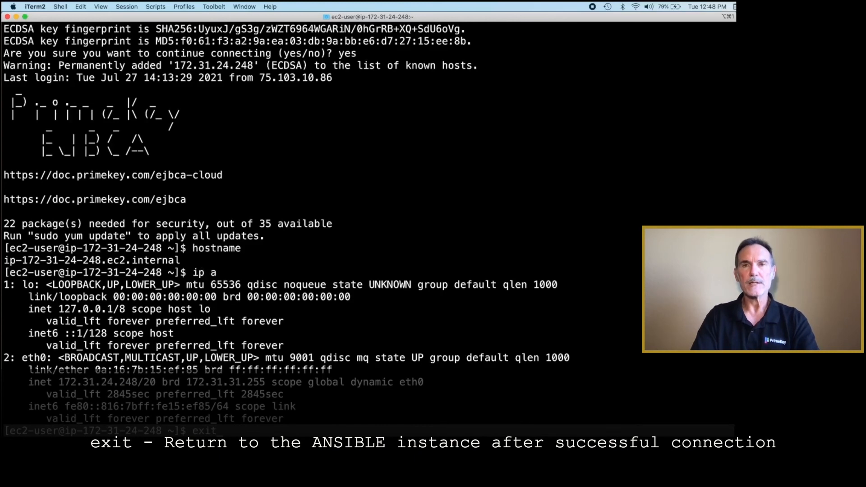
{"action": "key", "text": "Return"}
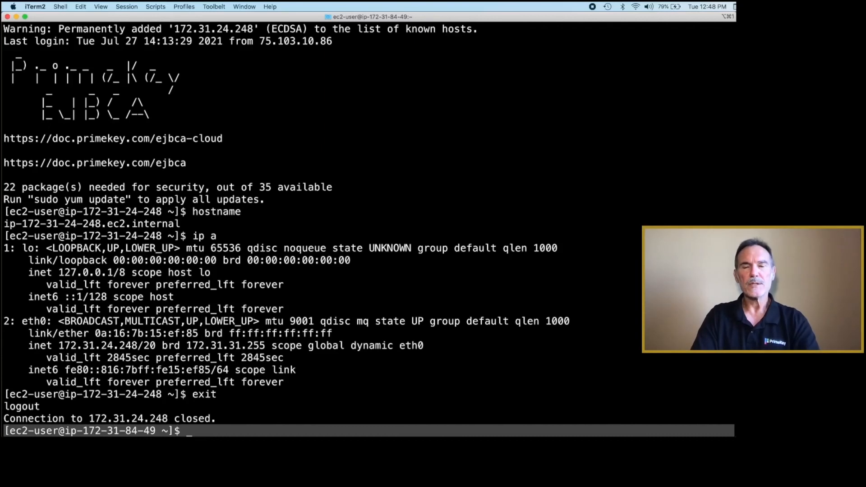
- Clone github.com/primekeydevs/ansible.git into primekeydevs-ansible and start a cd to ansible_ejbca_ee
{"action": "type", "text": "git clone https://github.com/primekeydevs/ansible.git primekeydevs-ansible"}
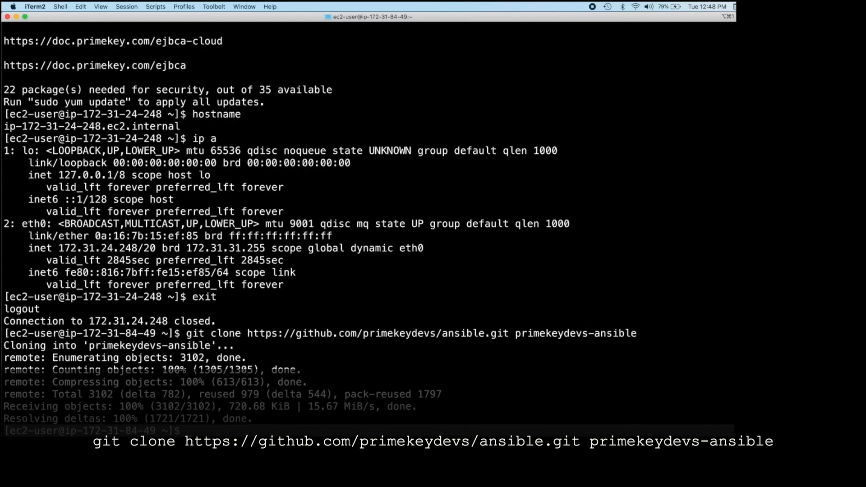
{"action": "type", "text": "cd primekeydevs-ansible/"}
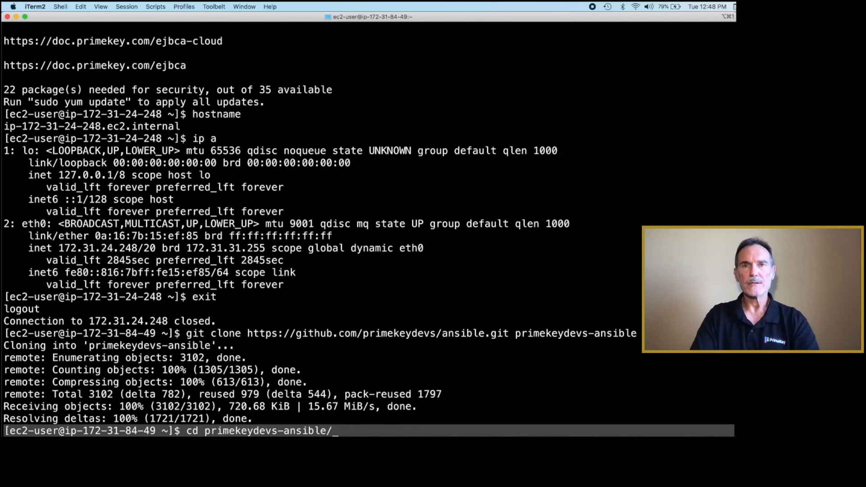
{"action": "type", "text": "ansible"}
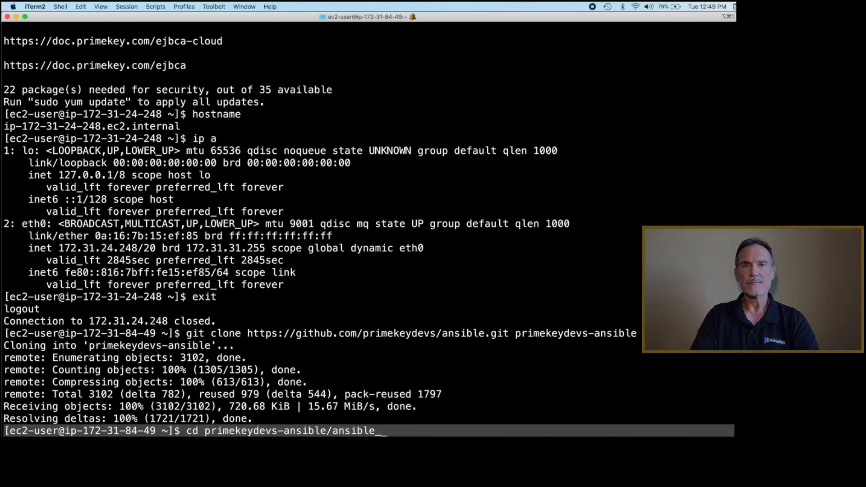
{"action": "type", "text": "_ejbca_ee"}
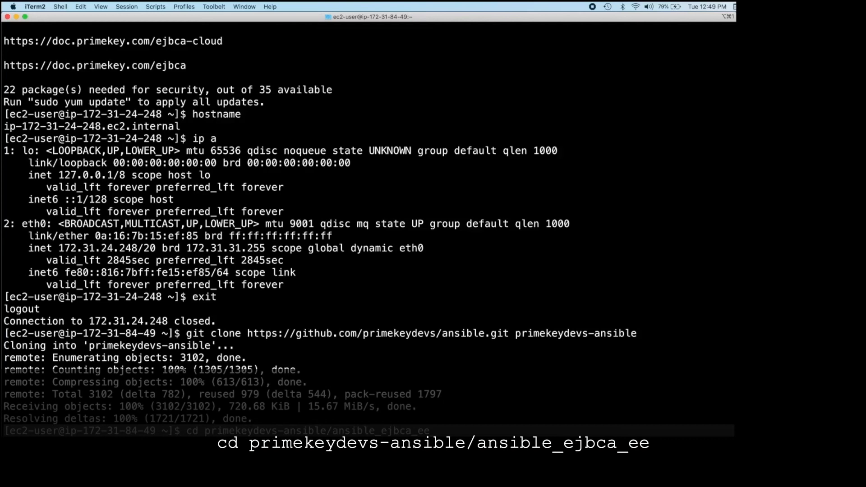
- Enter the ansible_ejbca_ee folder and bring up aws_inventory in vim
{"action": "key", "text": "enter"}
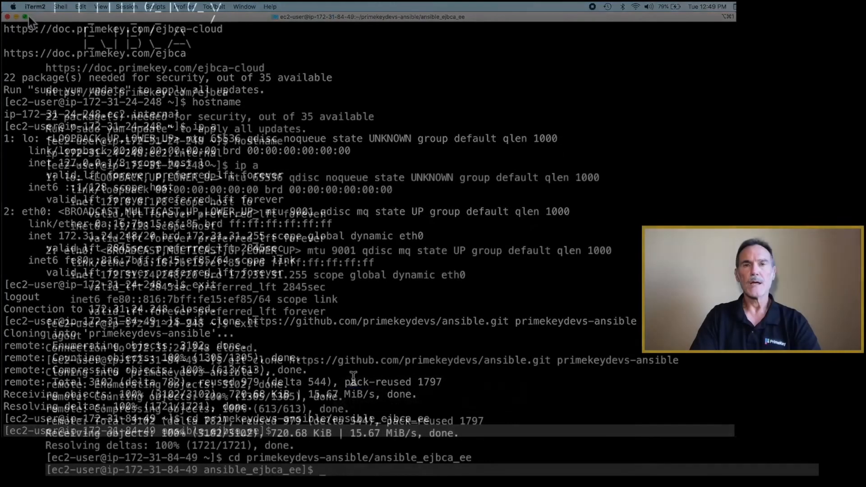
{"action": "type", "text": "vim aws"}
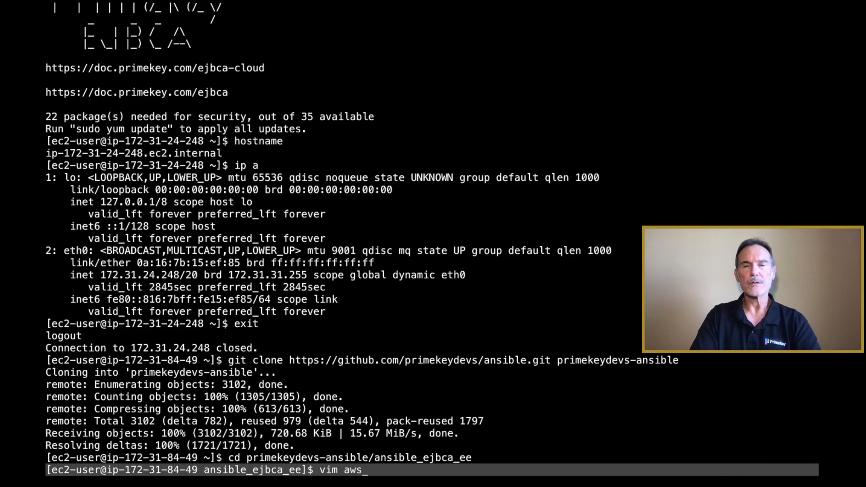
{"action": "type", "text": "inve"}
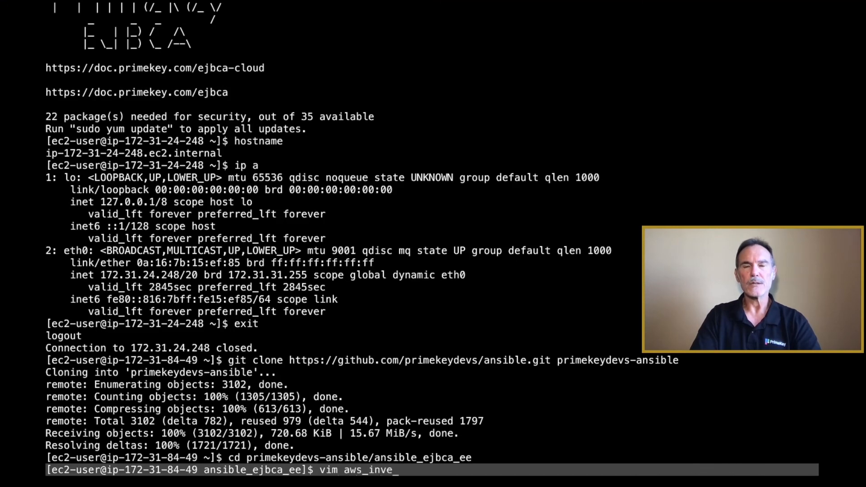
{"action": "type", "text": "ntory"}
{"action": "type", "text": "ansible -i aws"}
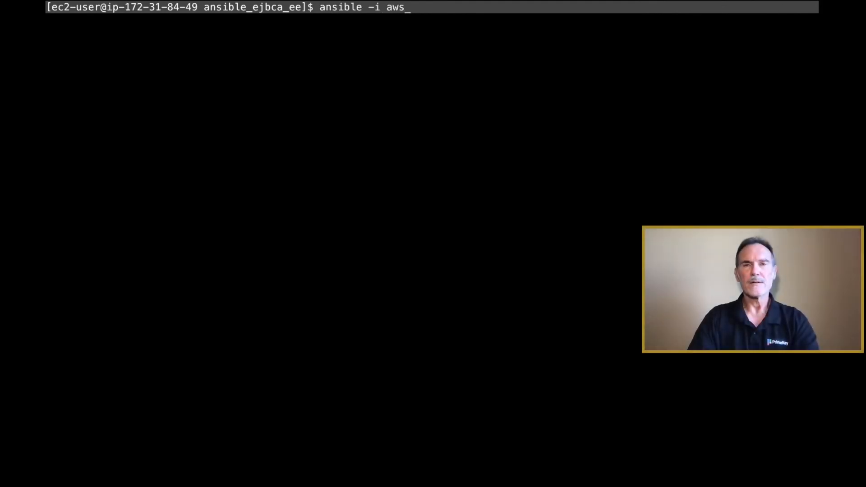
- Compose 'ansible -i aws_inventory ejbcaCaServers -m ping' to ping the EJBCA CA servers
{"action": "type", "text": "inventory"}
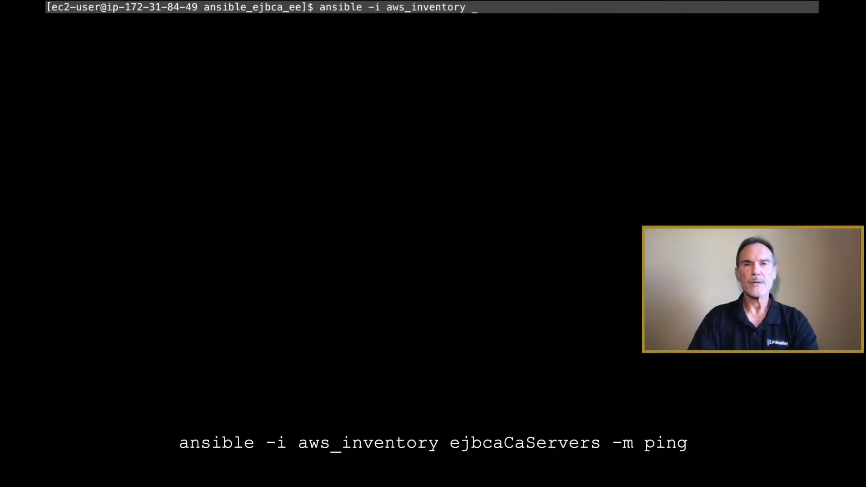
{"action": "type", "text": "ejbcaCaSe"}
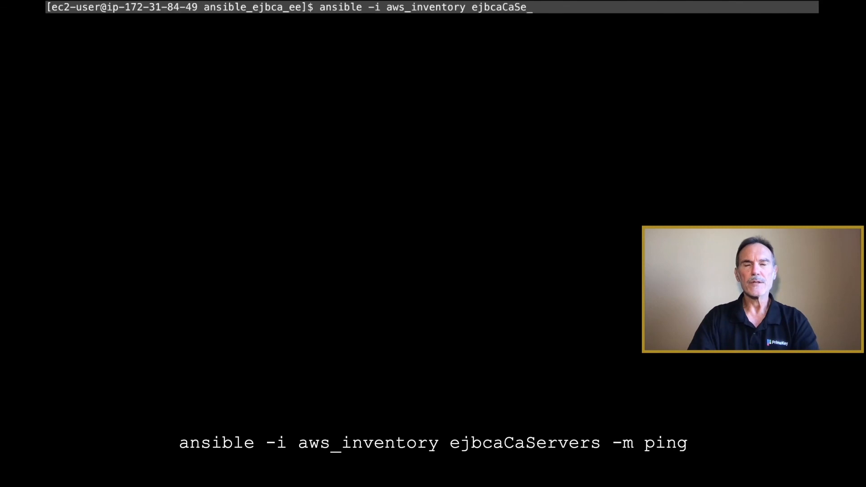